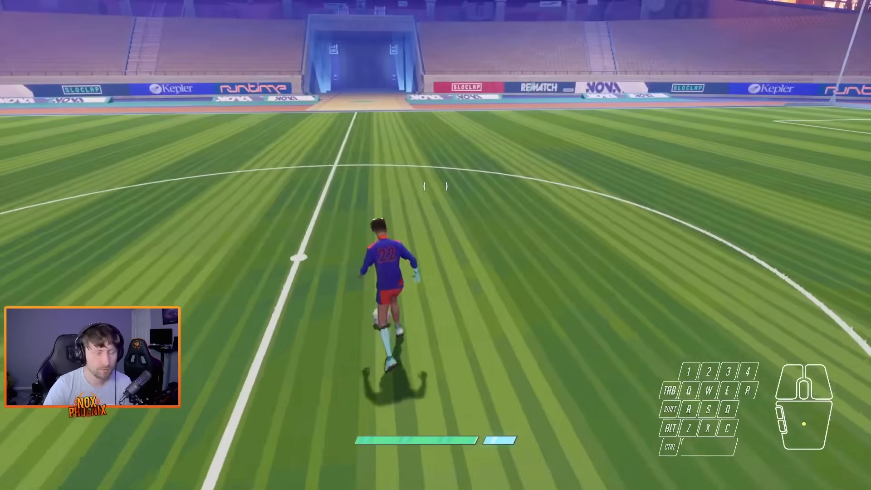
- Move the player around the practice pitch in Rematch before switching to iCUE
key(w)
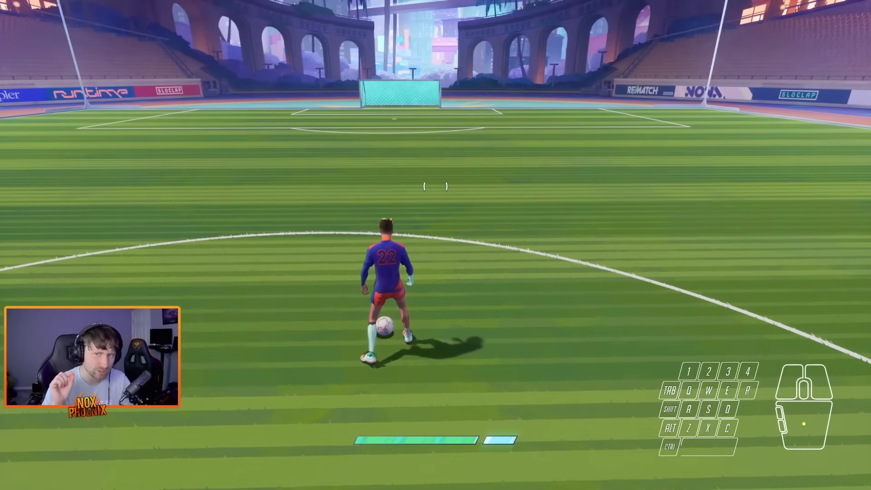
key(w)
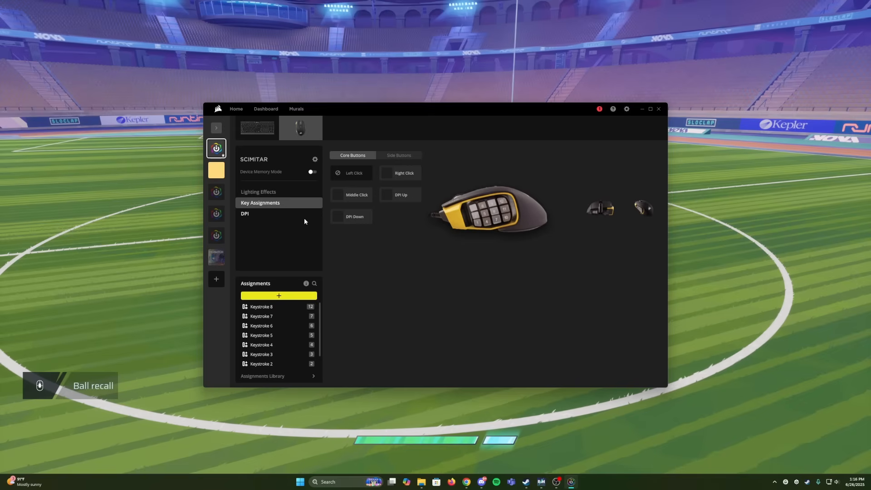
- Check the Rematch profile's settings via Edit, confirming its linked executable, then close them
right_click(216, 257)
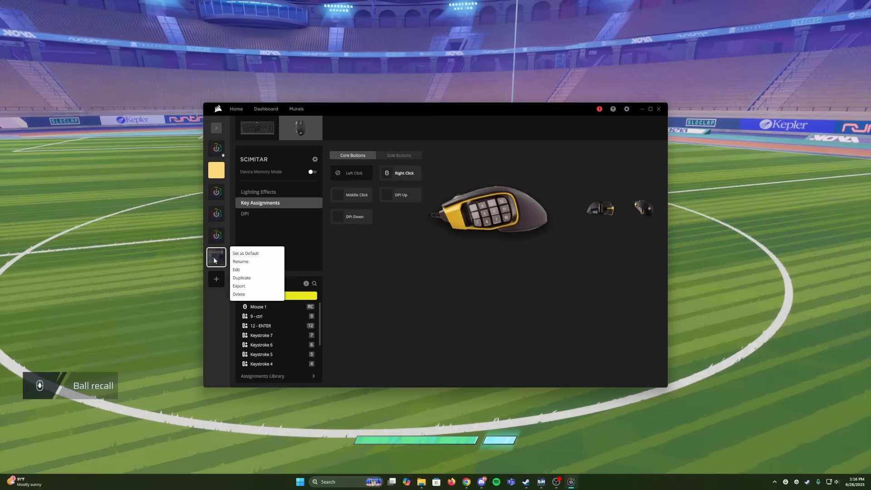
click(236, 269)
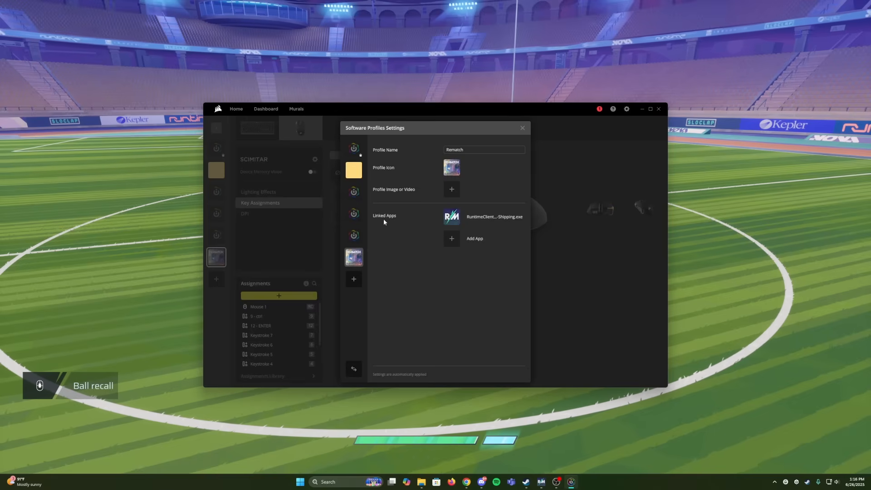
click(520, 128)
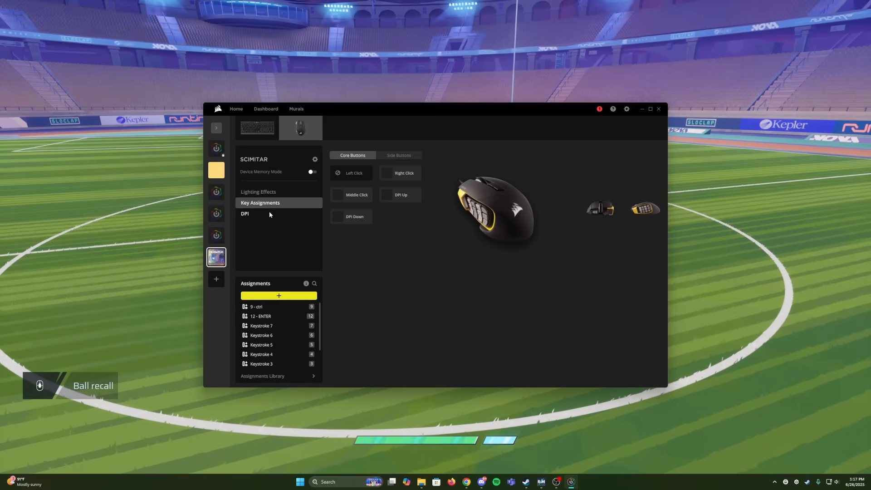
- Add a mouse remap making Right Click trigger Sniper with Retain Original Key Output enabled
click(279, 296)
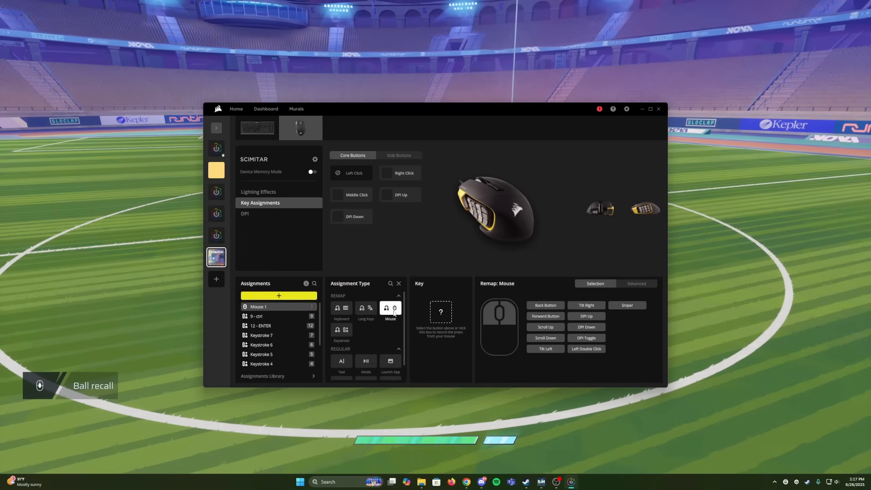
click(403, 172)
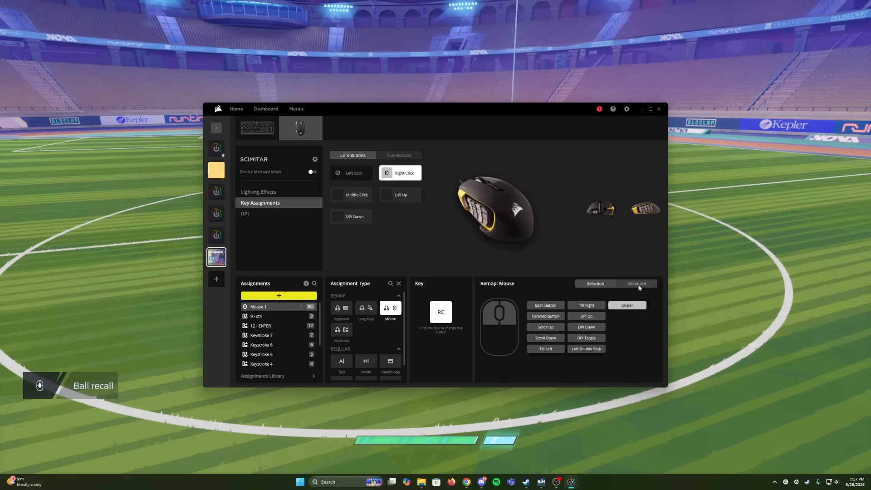
click(636, 284)
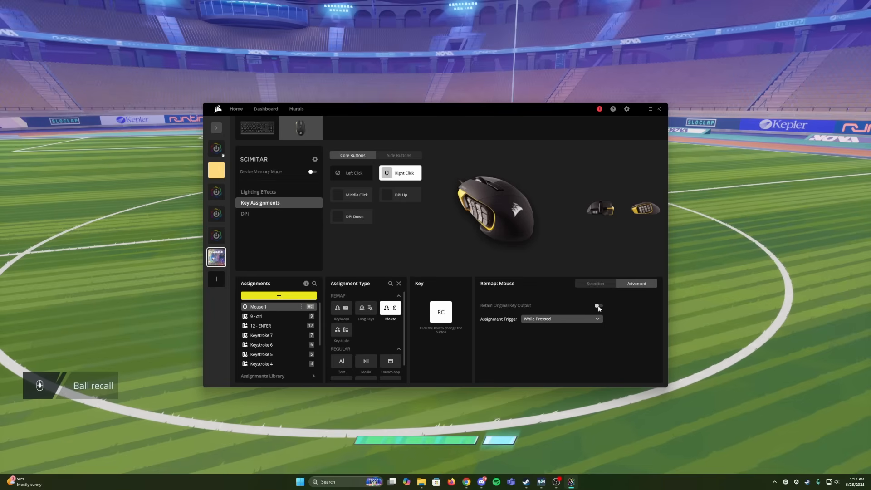
click(597, 306)
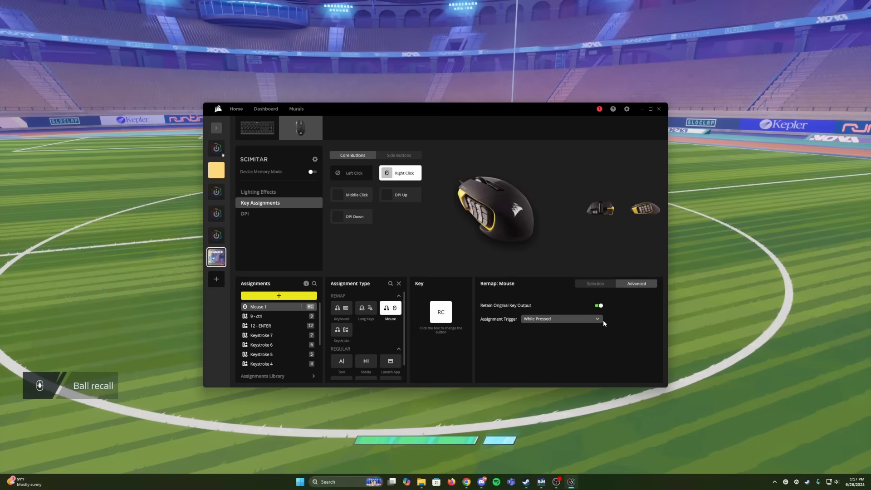
mouse_move(582, 361)
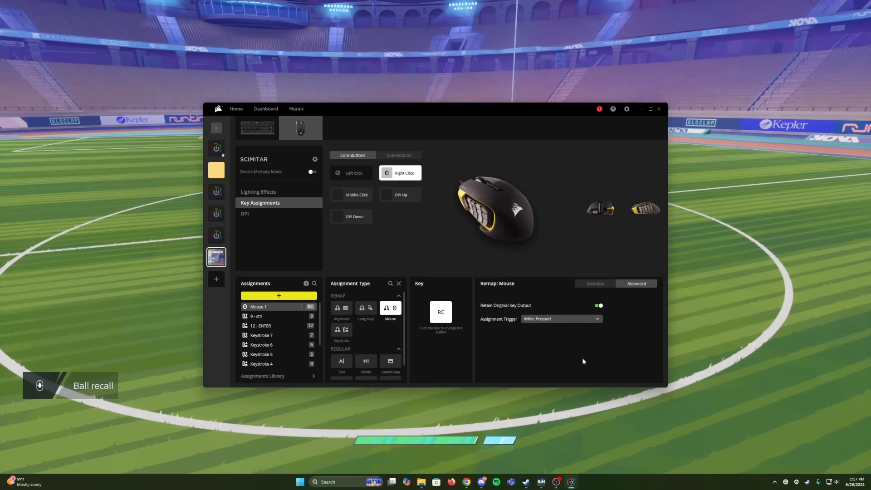
mouse_move(549, 350)
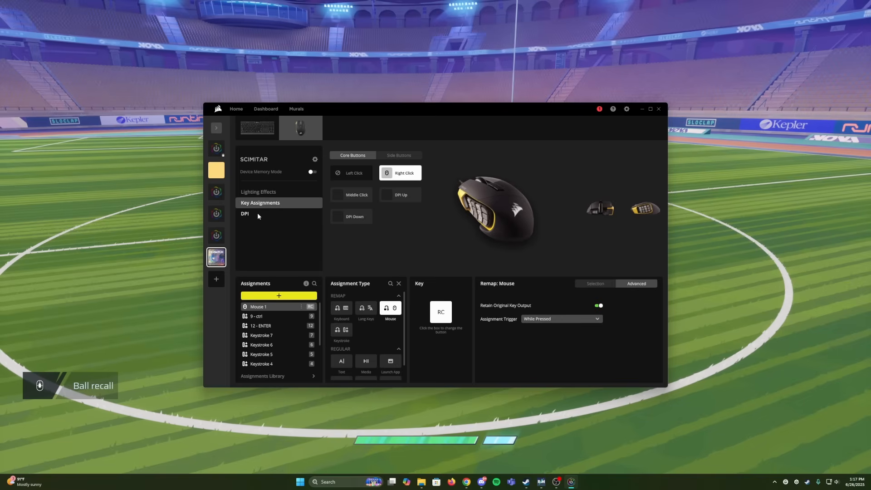
click(244, 213)
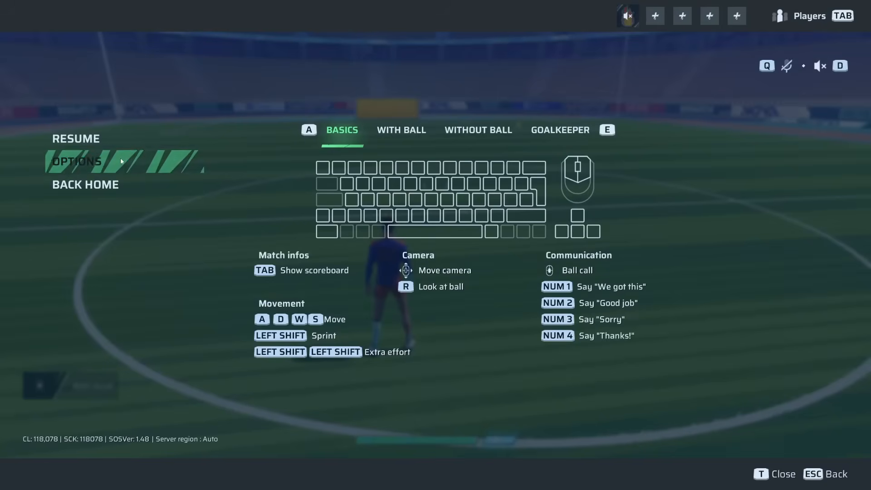
- View the Basics controls in Rematch's Options, then switch to another window
click(75, 162)
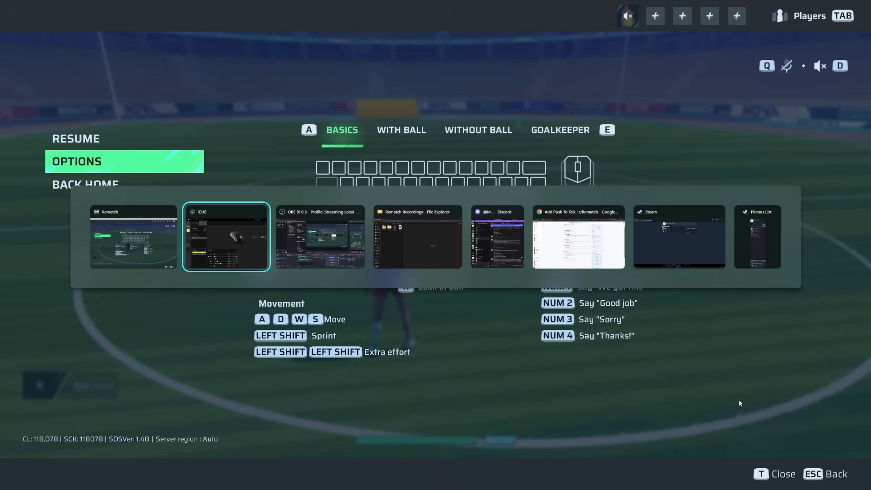
click(226, 236)
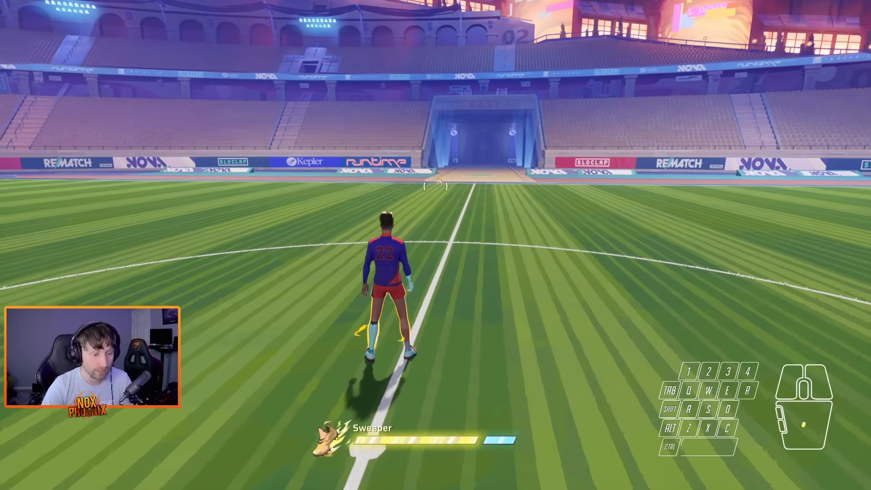
key(w)
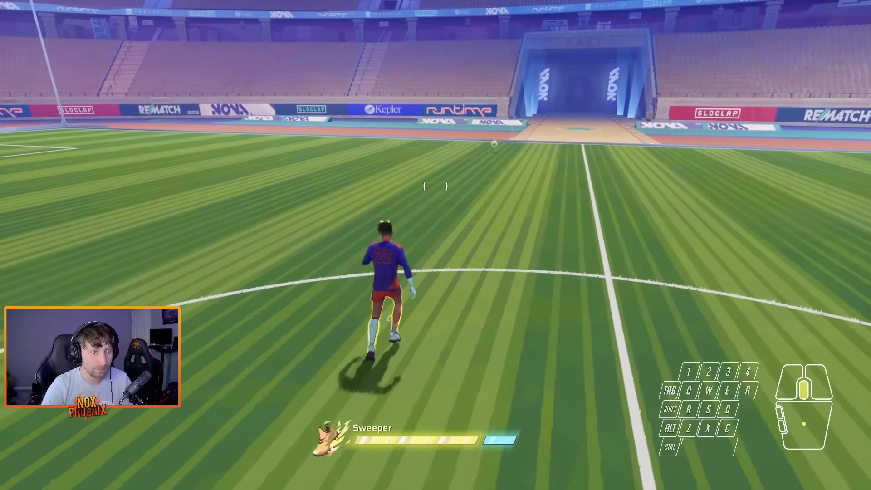
key(w)
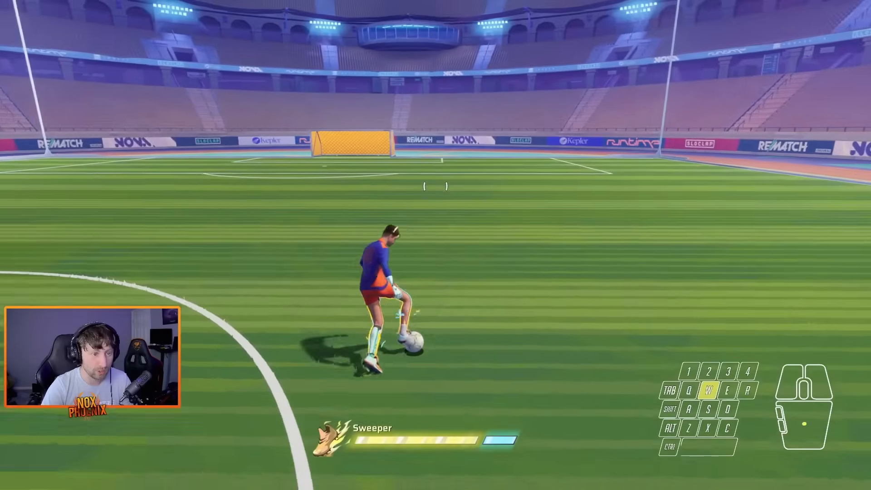